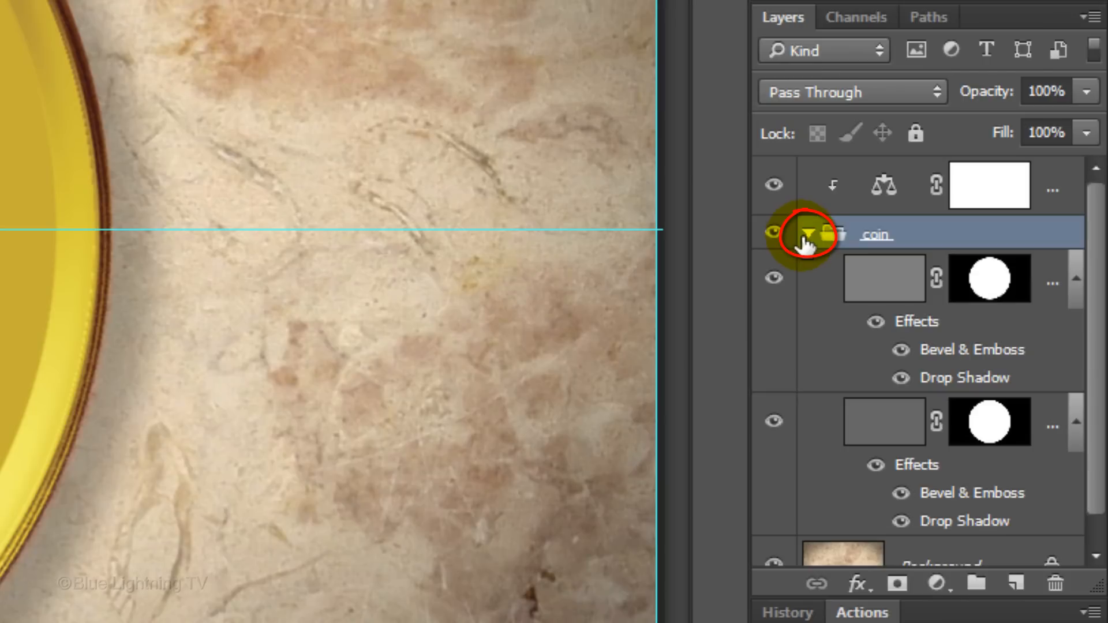
# Step: Drag the black-and-white portrait into the coin group, above the top coin face layer
pyautogui.click(808, 233)
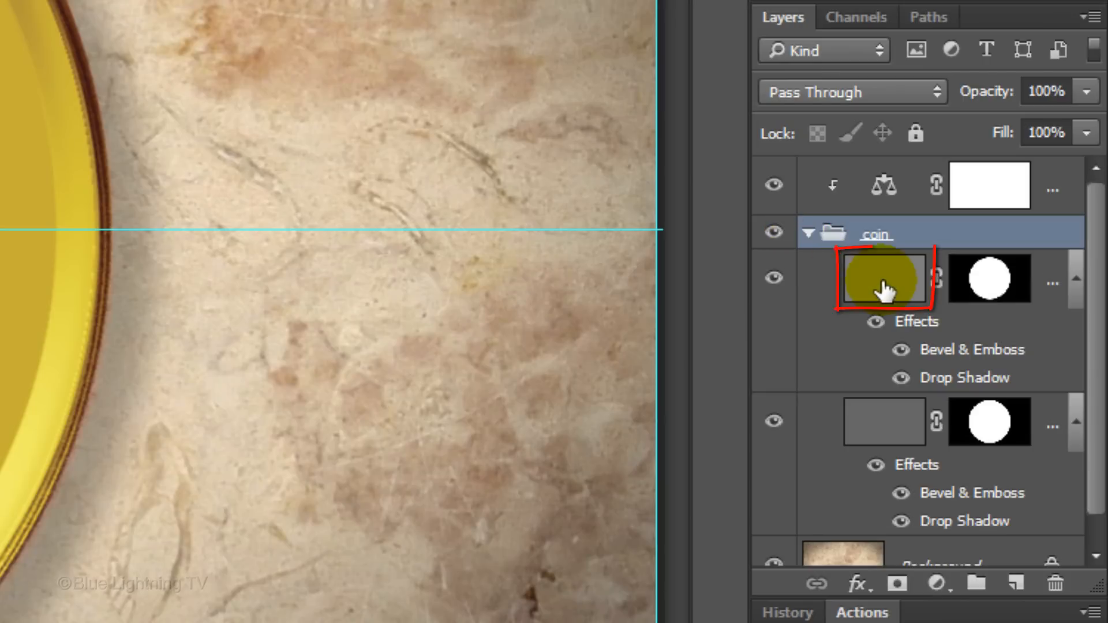
pyautogui.click(883, 278)
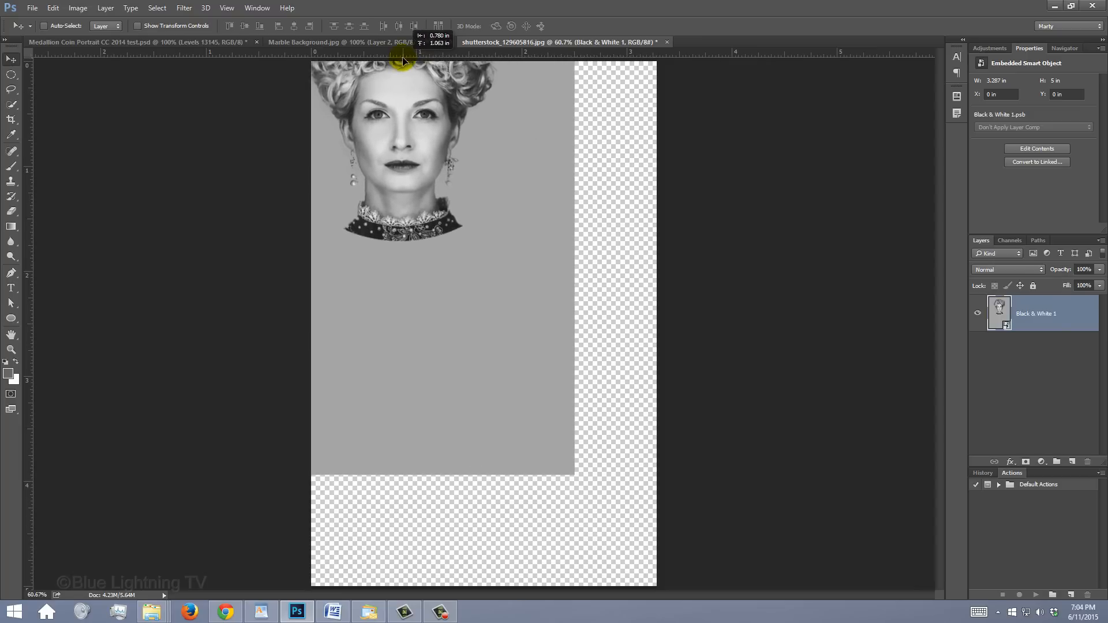
pyautogui.click(332, 41)
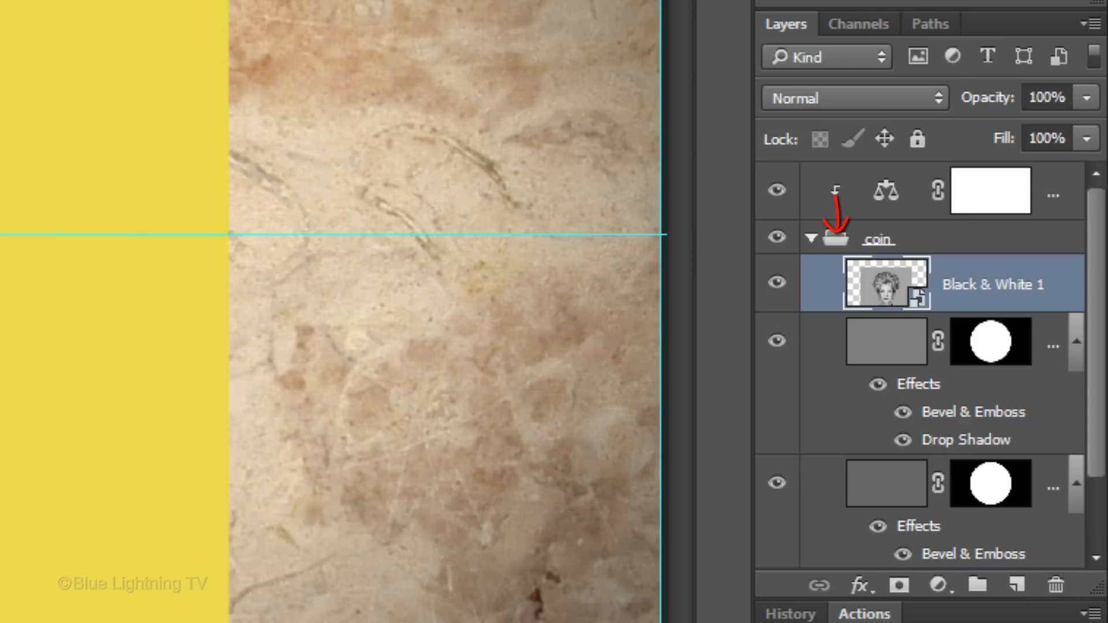
# Step: Load the coin face as a circular selection and scale it proportionally to 96%
pyautogui.click(989, 342)
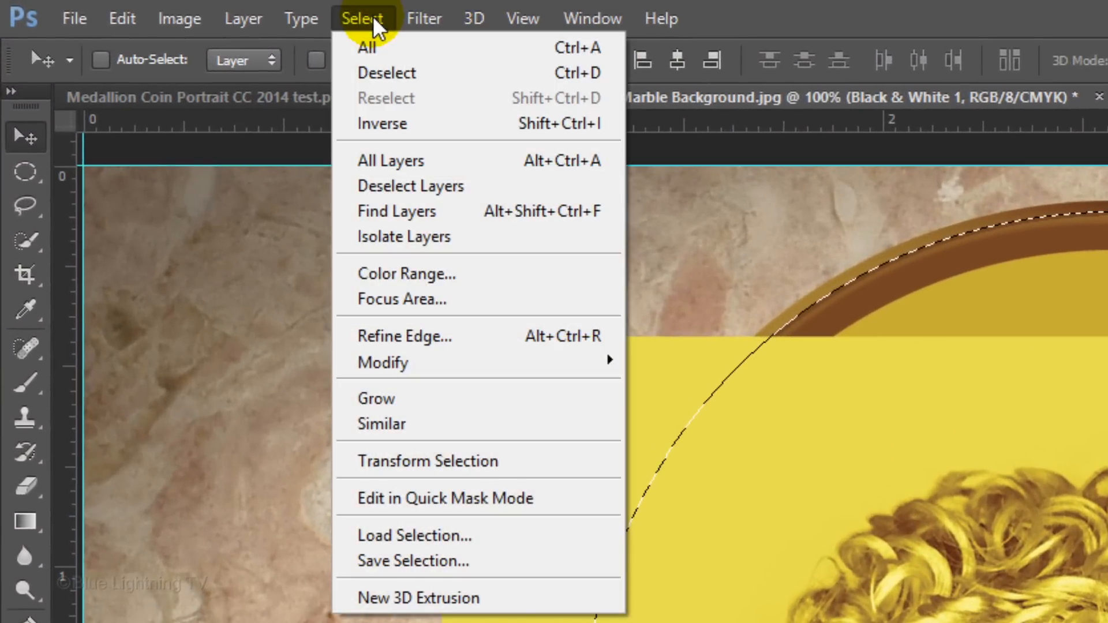
pyautogui.moveTo(448, 461)
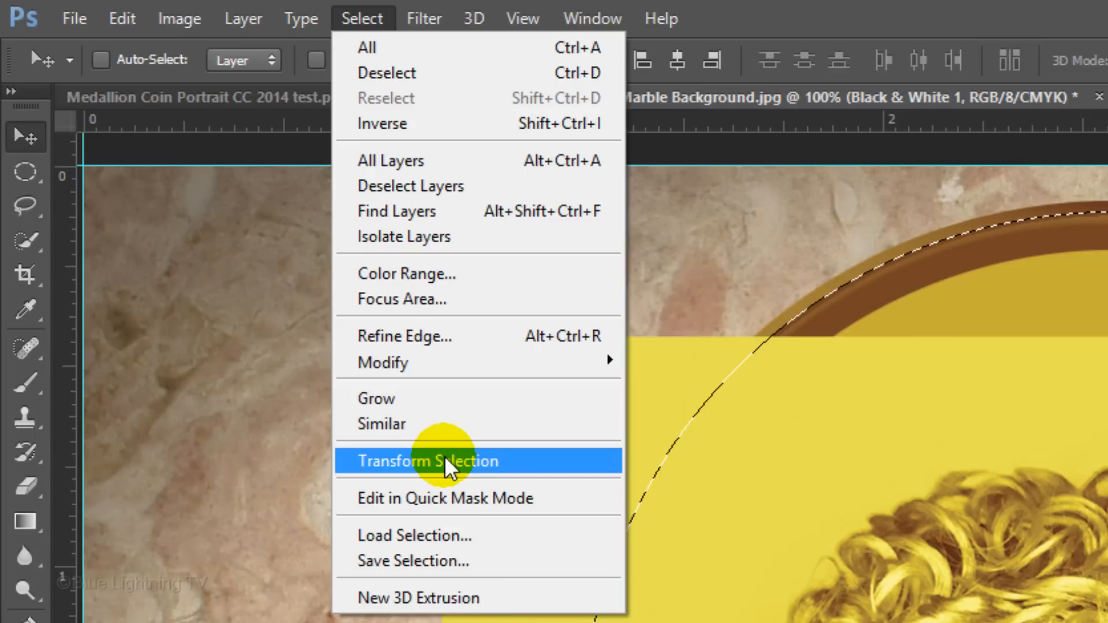
pyautogui.click(428, 461)
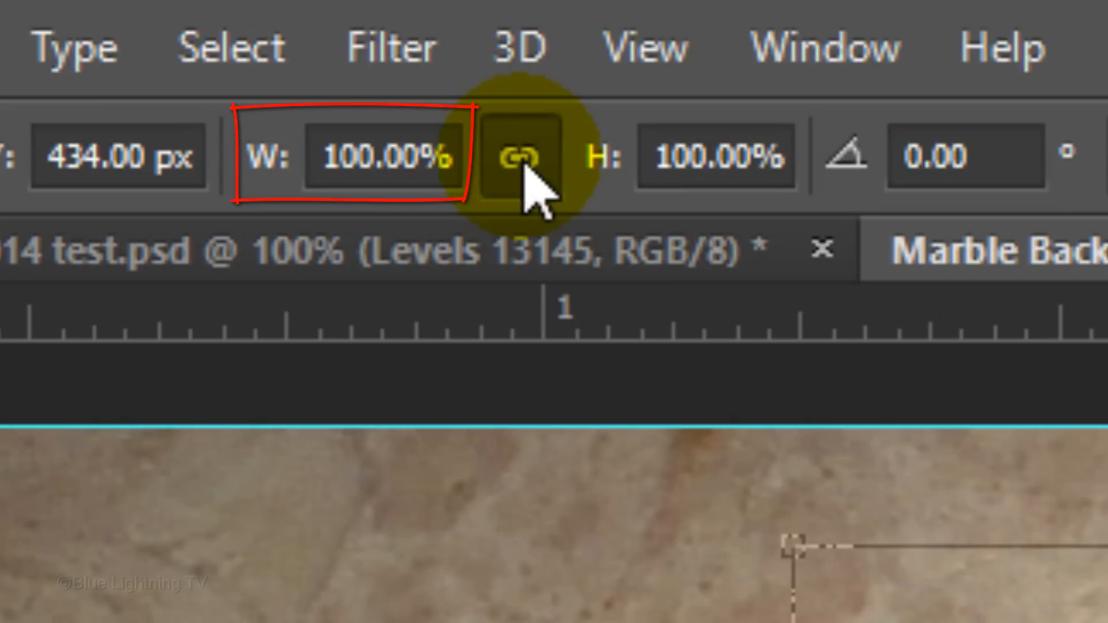
pyautogui.click(381, 155)
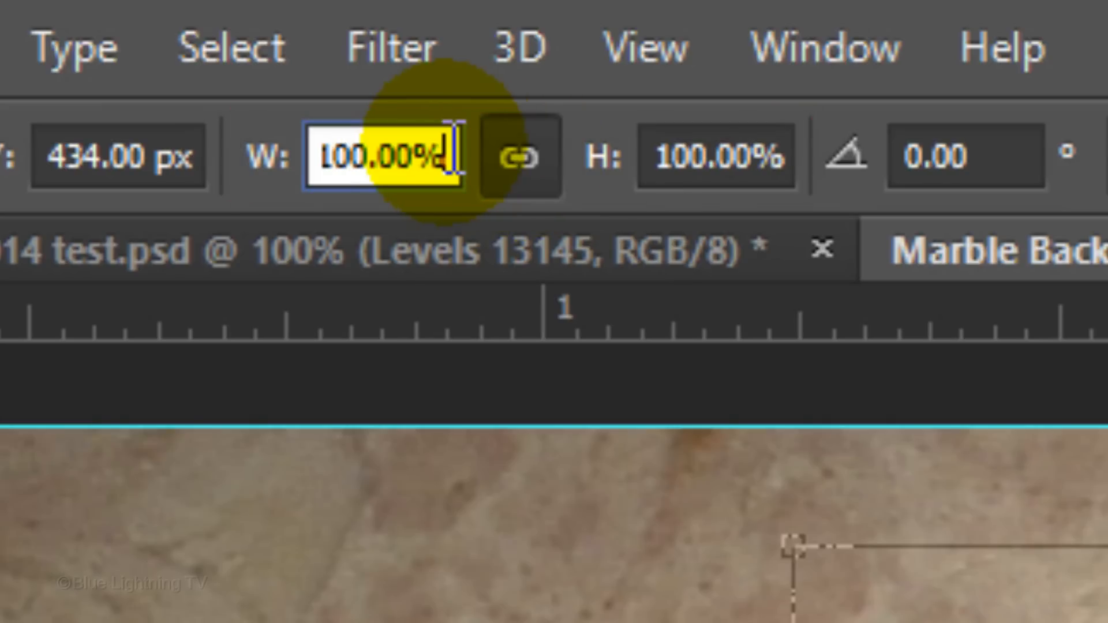
pyautogui.write('96')
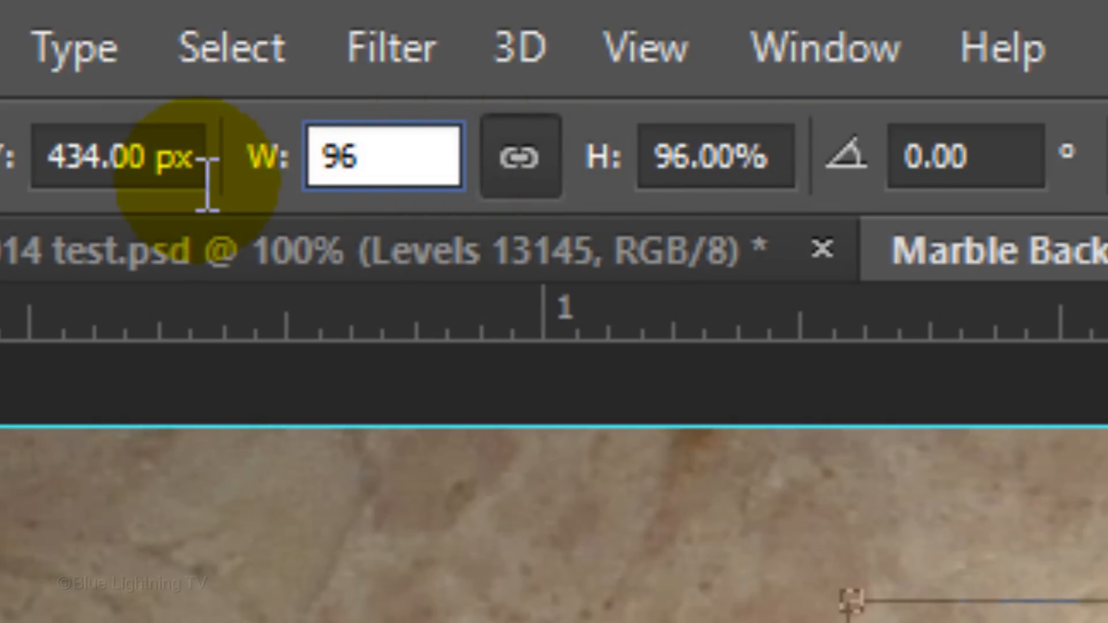
pyautogui.click(791, 155)
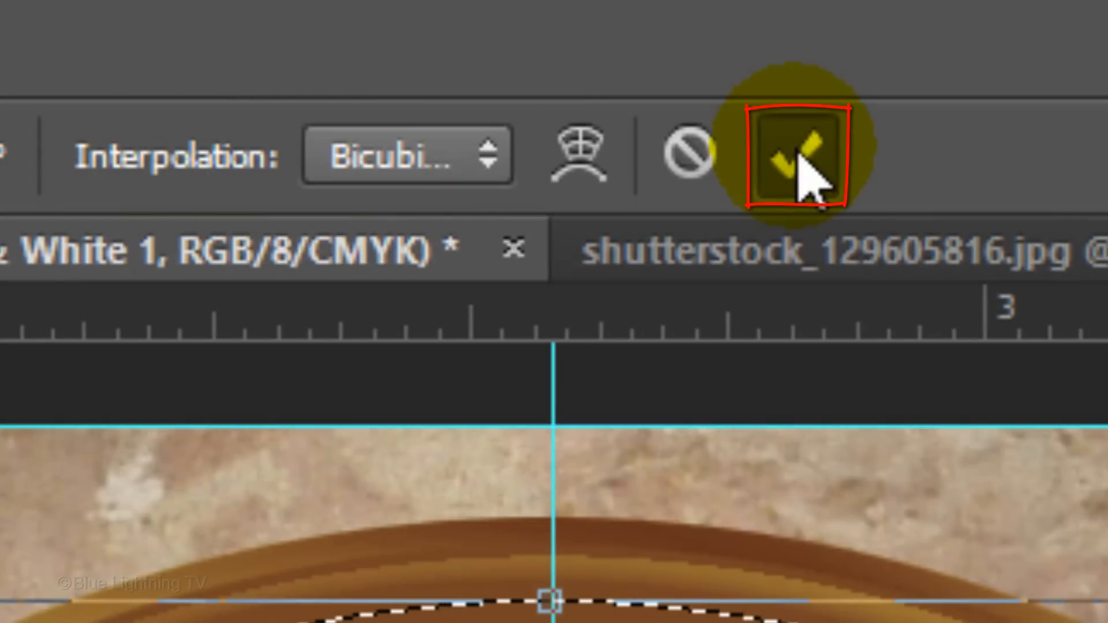
pyautogui.click(791, 155)
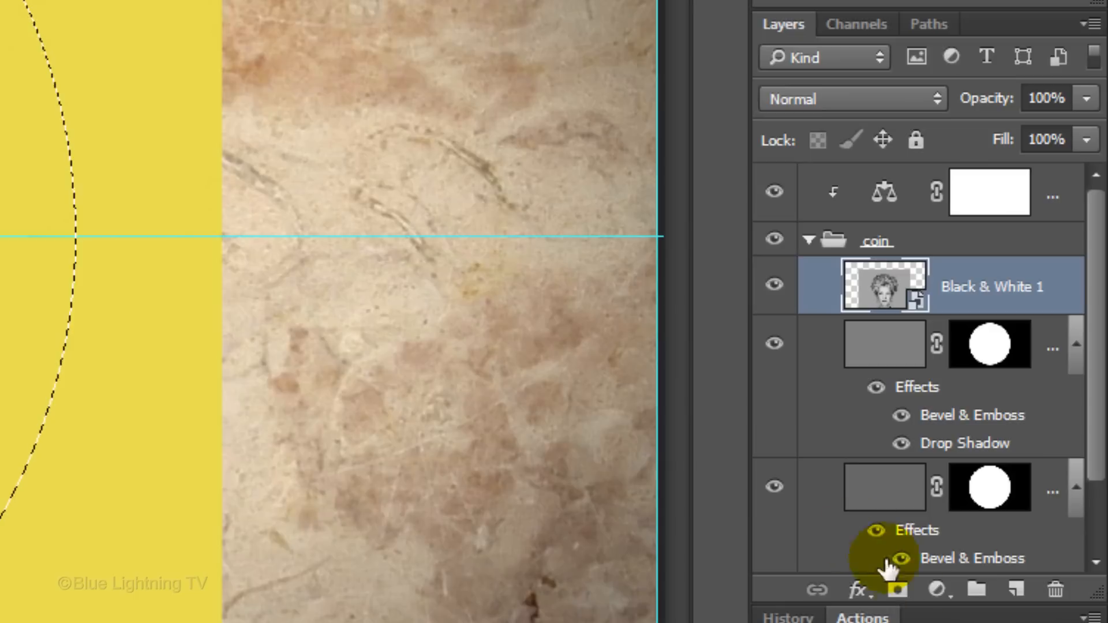
# Step: Add a circular layer mask to the portrait and unlink it from the image
pyautogui.click(898, 588)
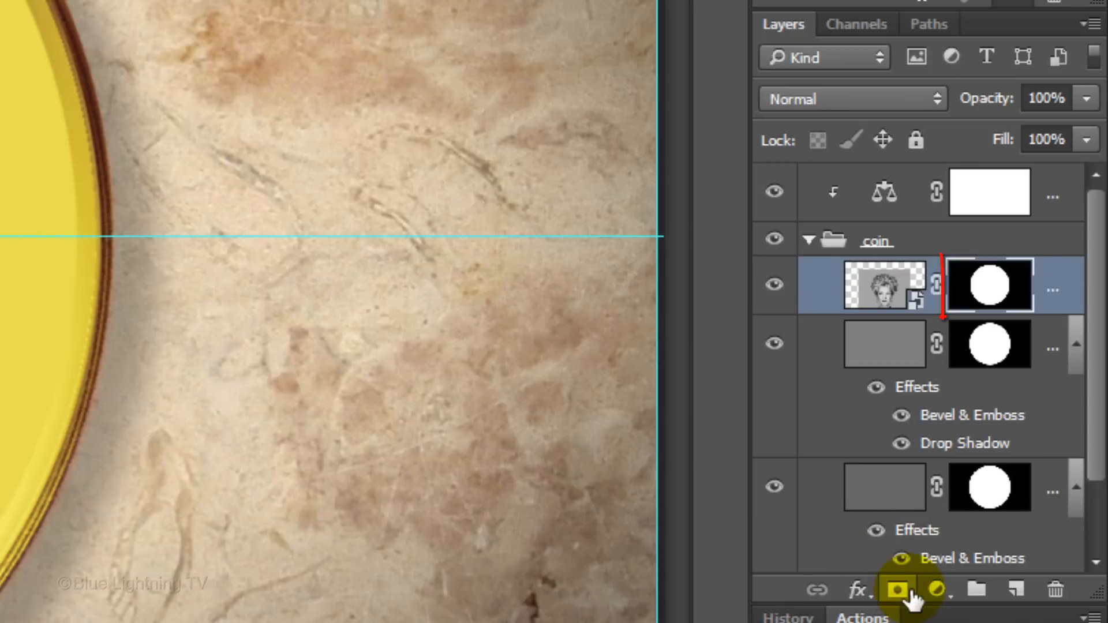
pyautogui.click(988, 286)
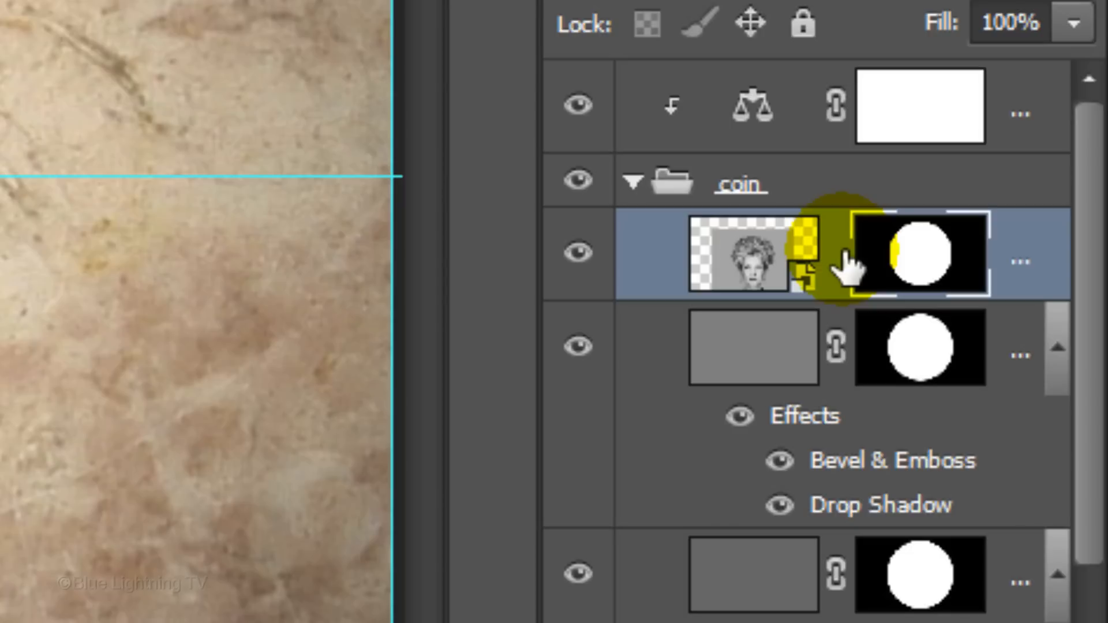
pyautogui.click(752, 253)
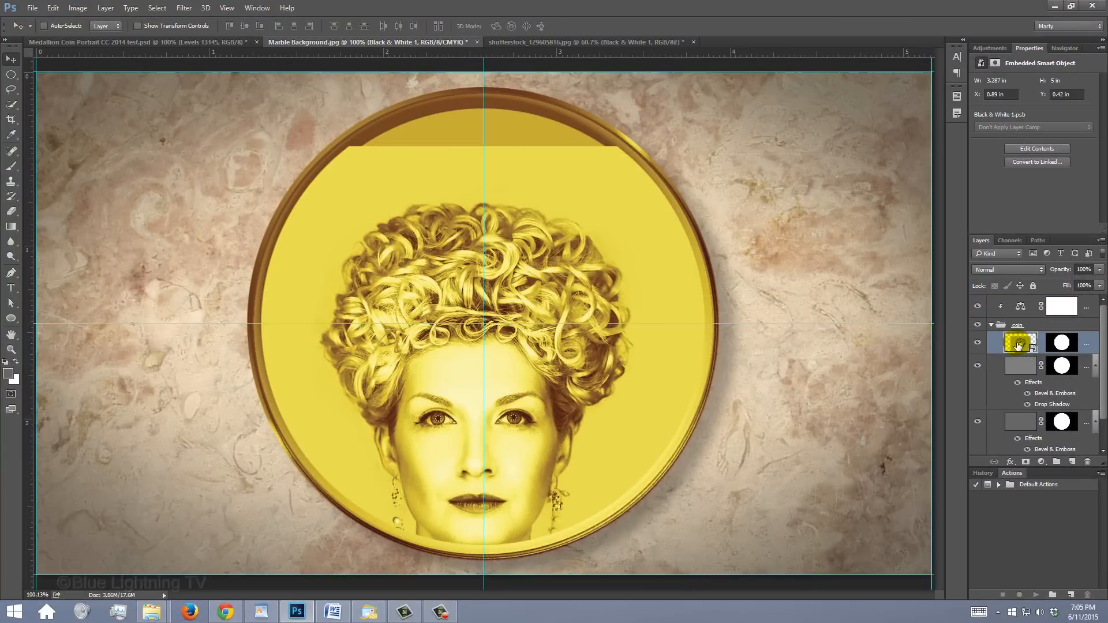
# Step: Free-transform the portrait to about 83% so her head and collar fit the coin
pyautogui.press('ctrl+t')
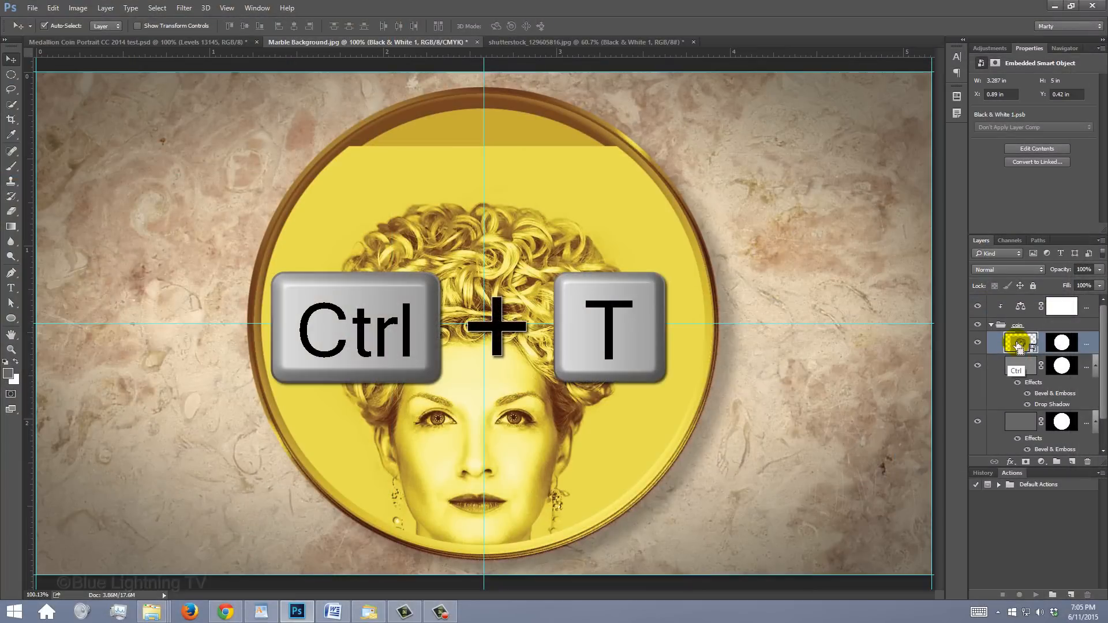
pyautogui.press('ctrl+t')
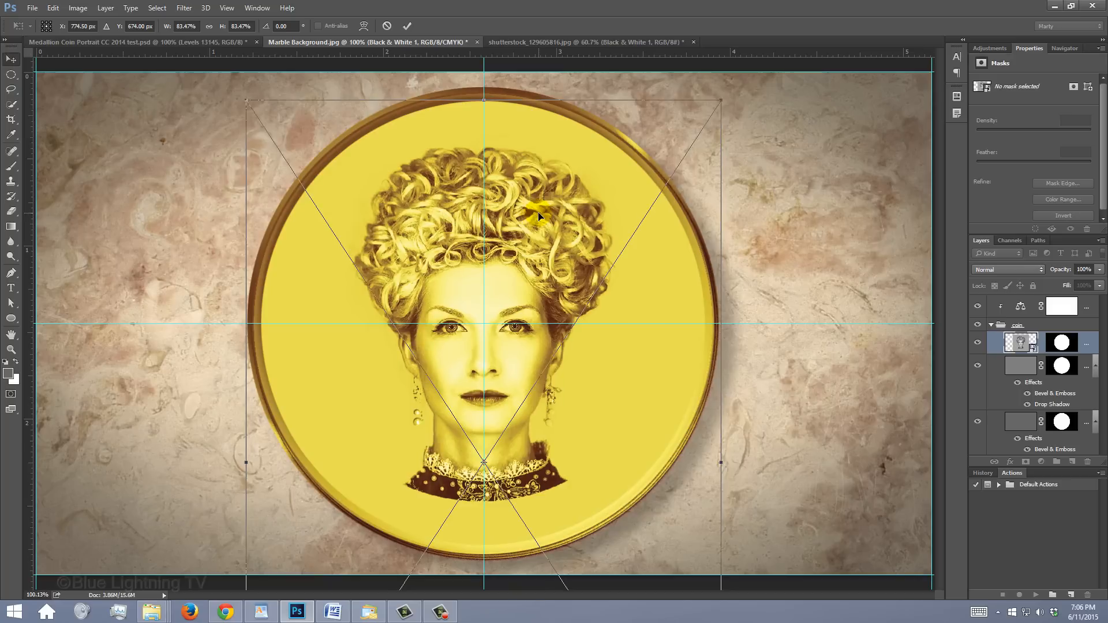
pyautogui.press('Enter')
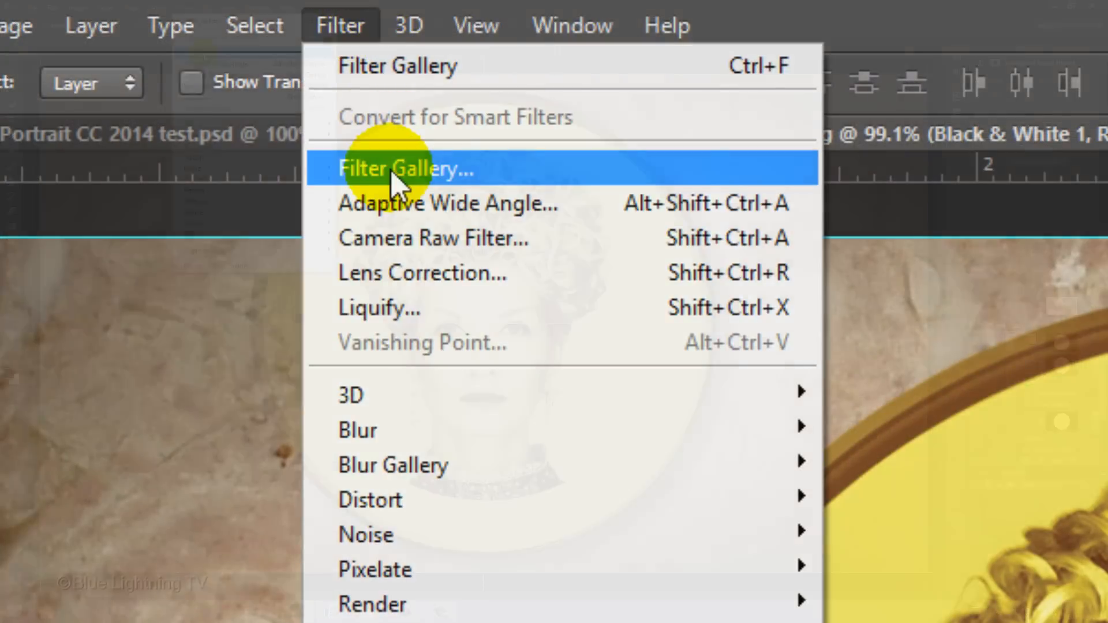
# Step: Apply the Bas Relief sketch filter with detail 14, smoothness 1, light from top left
pyautogui.click(405, 167)
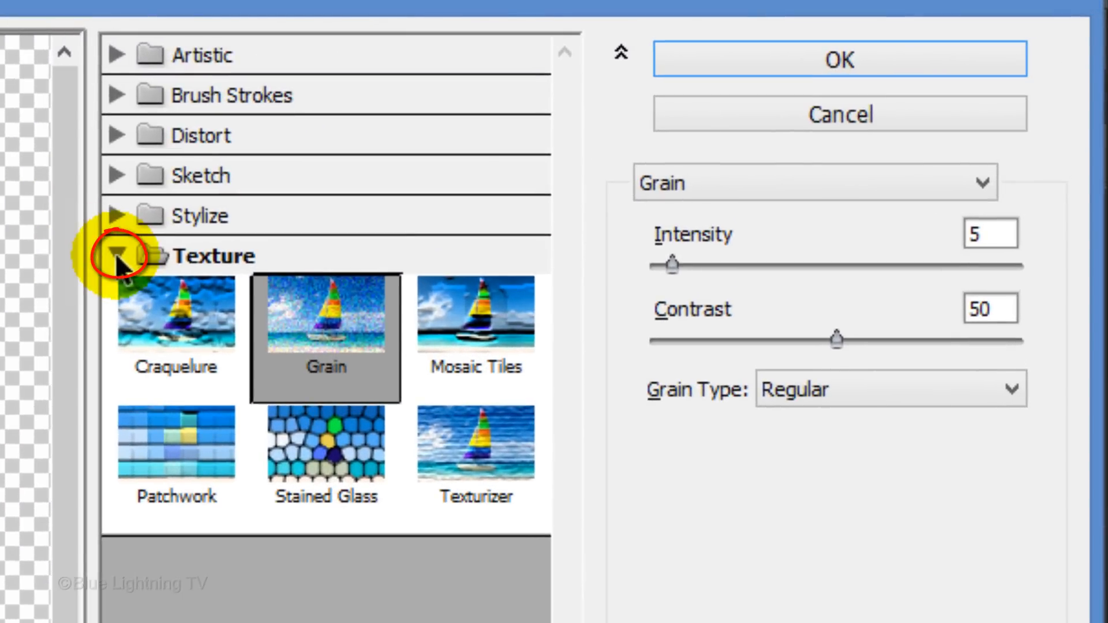
pyautogui.click(116, 255)
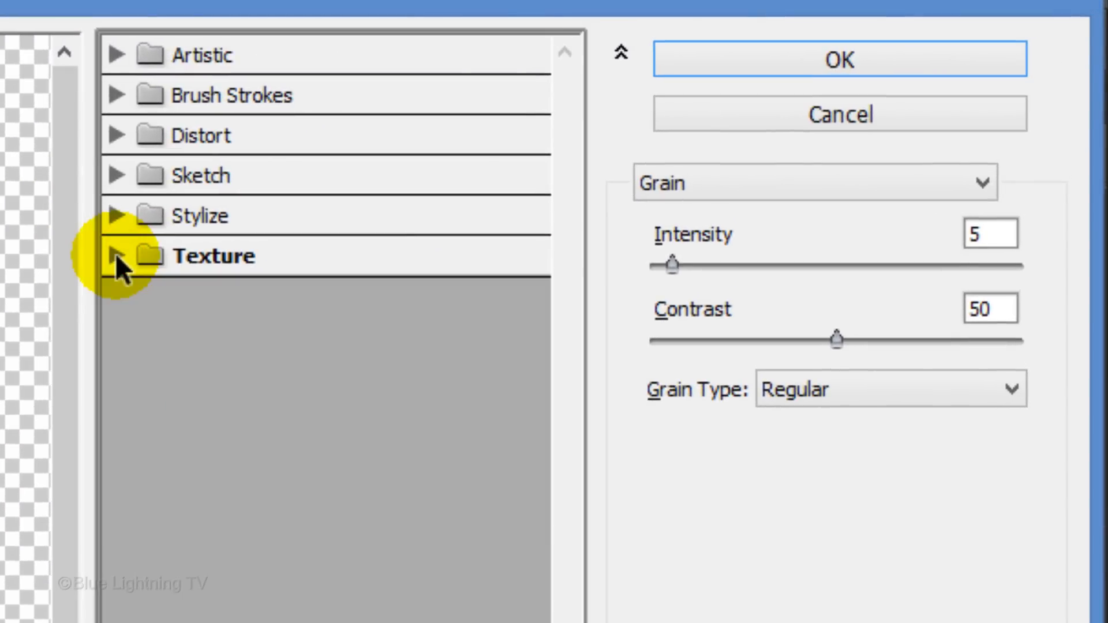
pyautogui.click(115, 175)
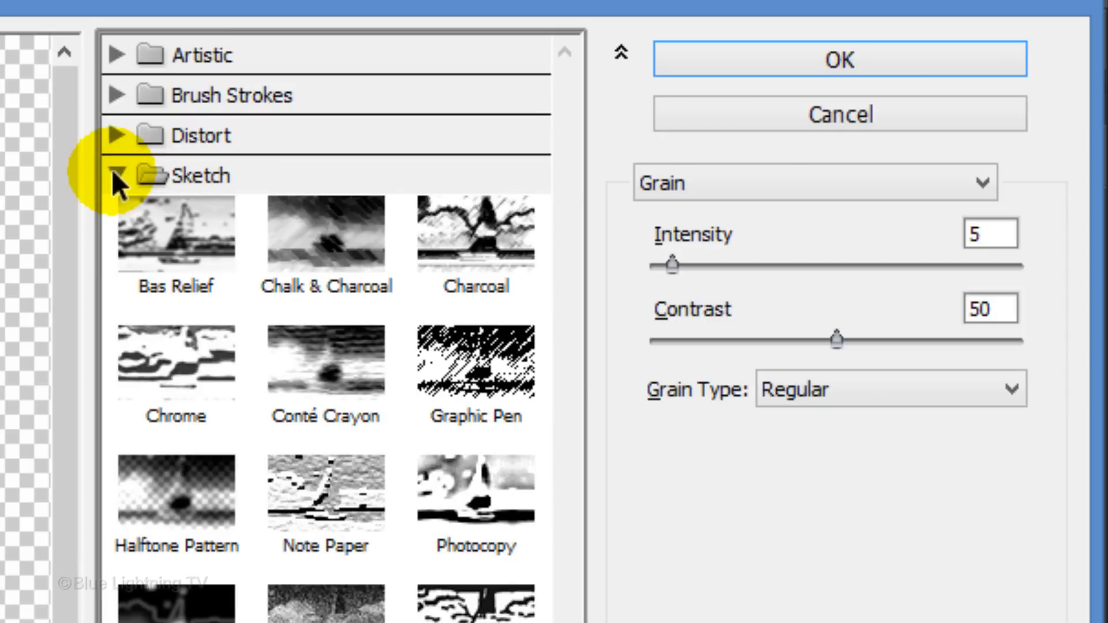
pyautogui.click(176, 240)
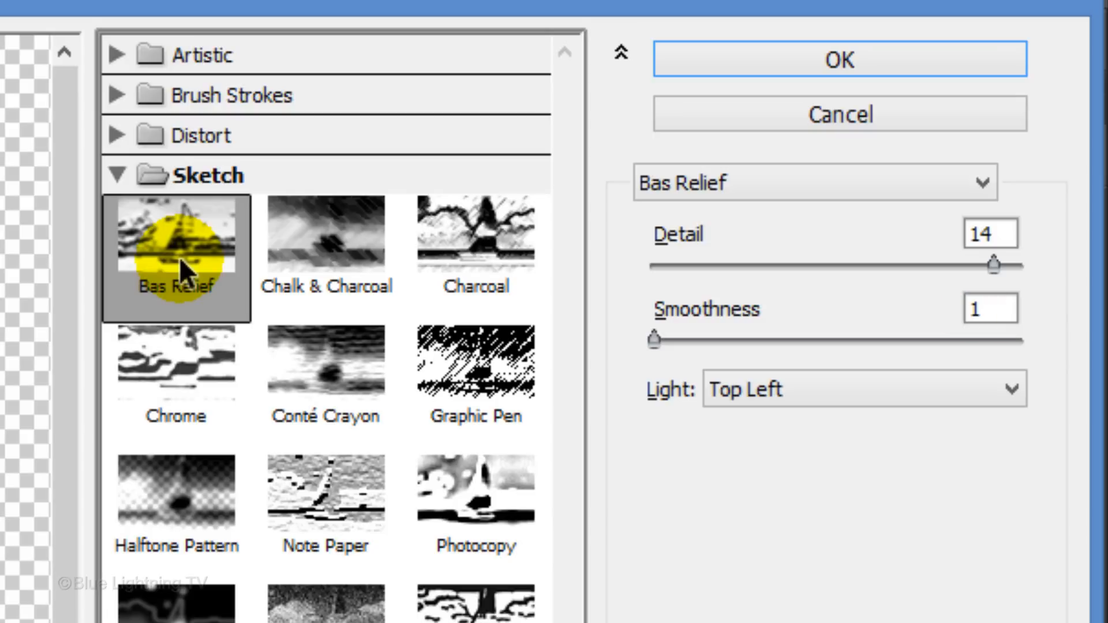
pyautogui.moveTo(489, 160)
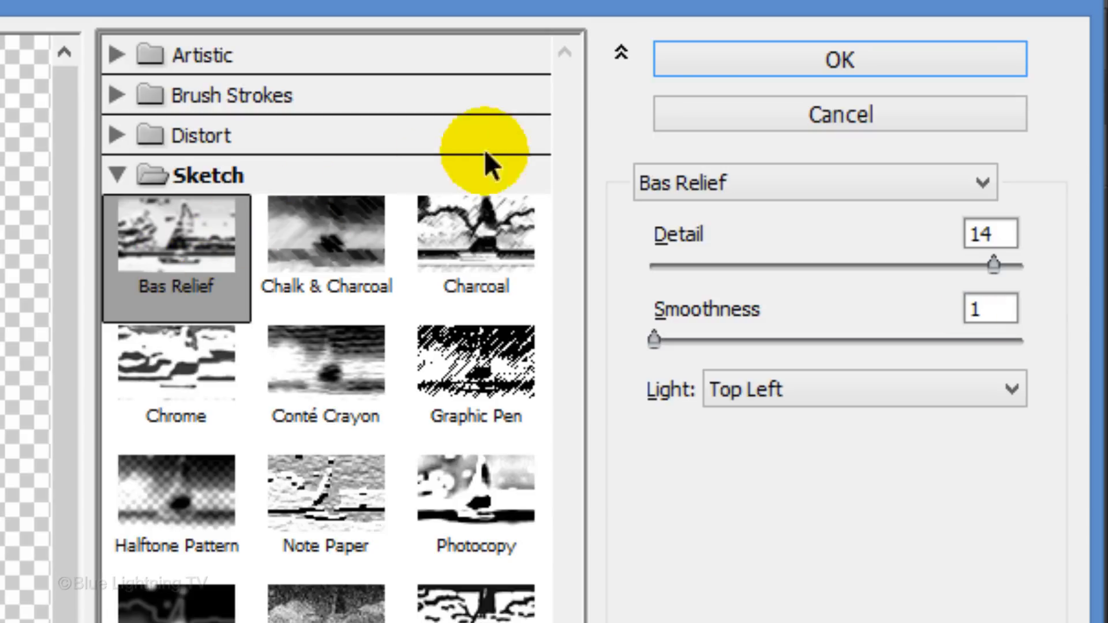
pyautogui.click(838, 59)
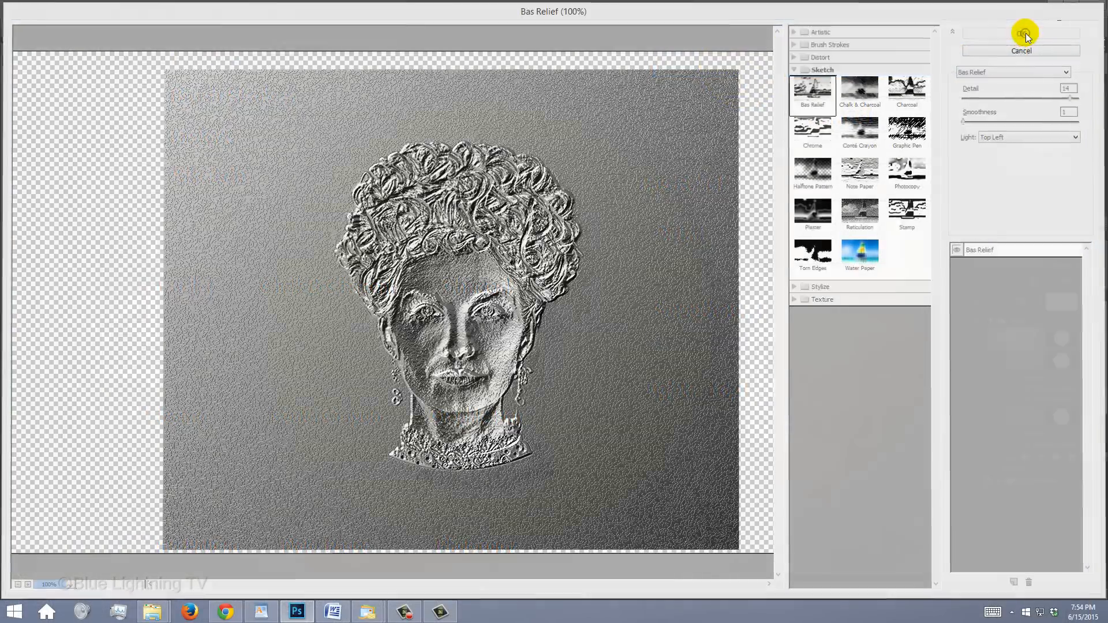
pyautogui.click(1020, 33)
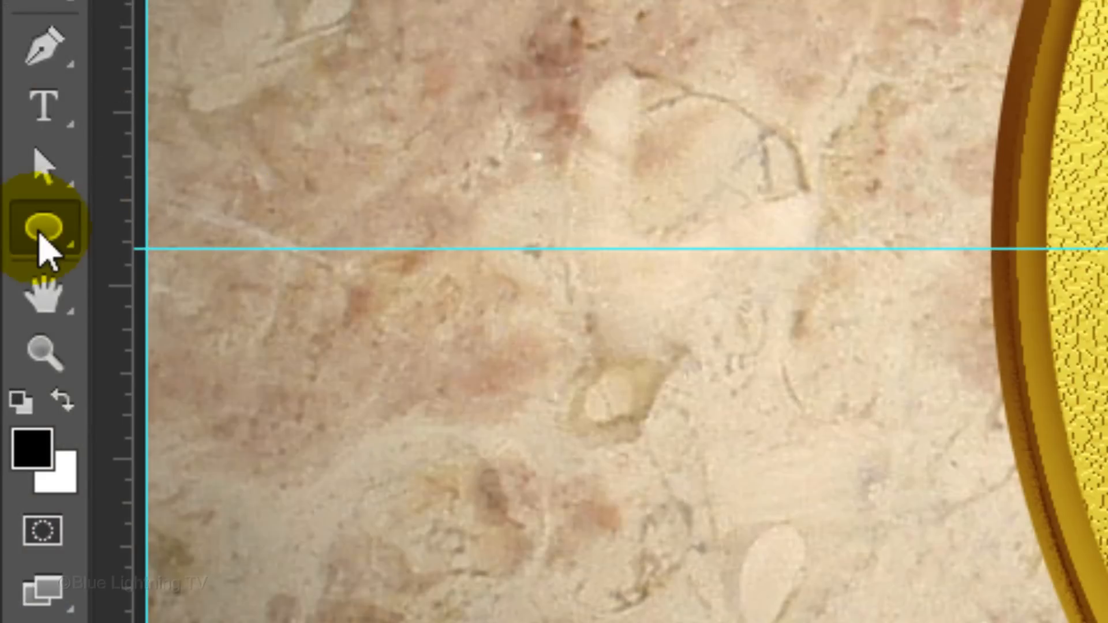
# Step: Draw a circular path centred inside the coin using the Ellipse tool in Path mode
pyautogui.click(42, 230)
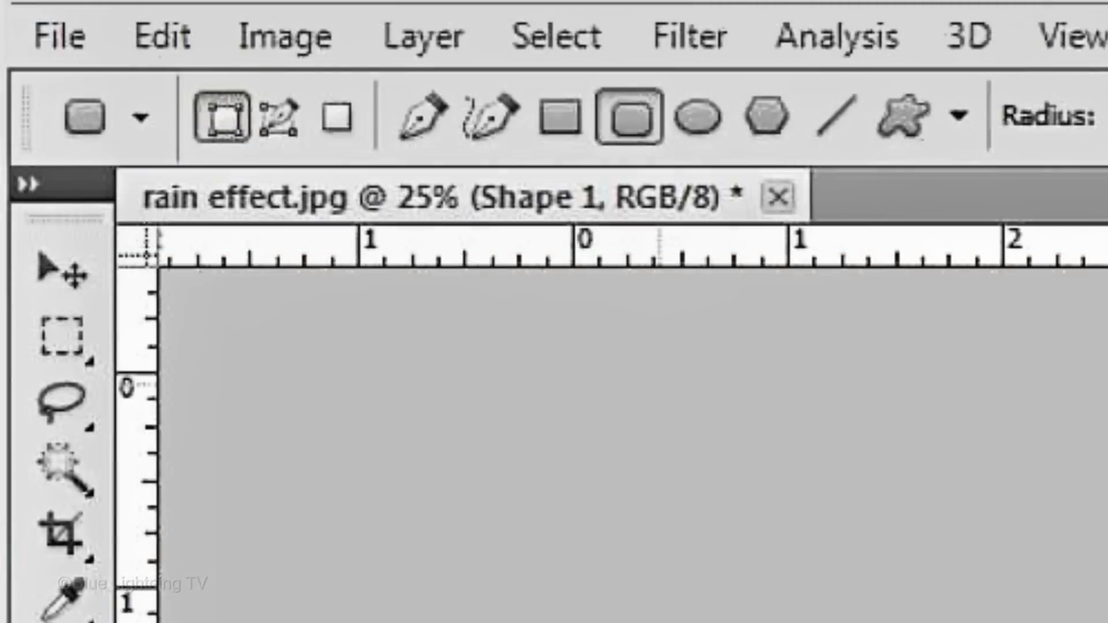
pyautogui.click(277, 116)
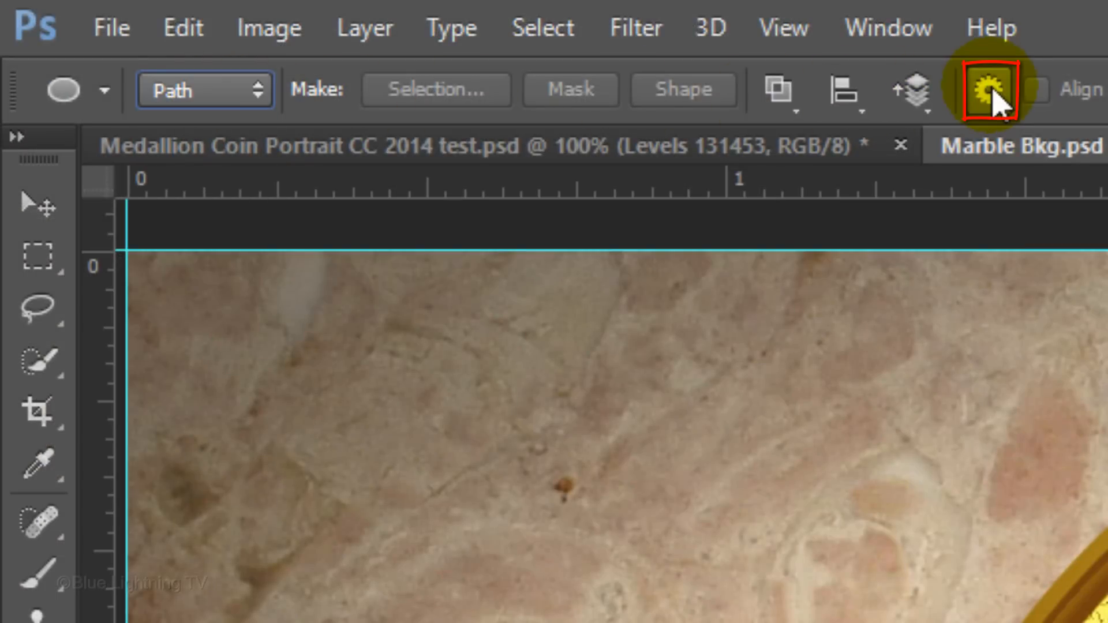
pyautogui.click(988, 90)
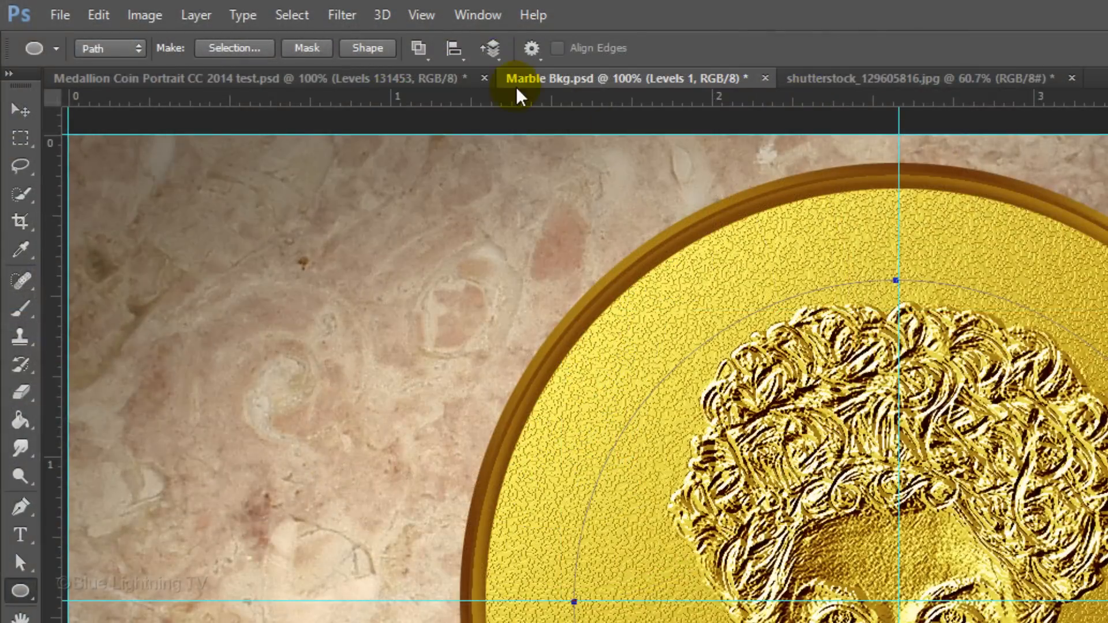
# Step: Turn off the rulers and guides from the View menu
pyautogui.click(422, 14)
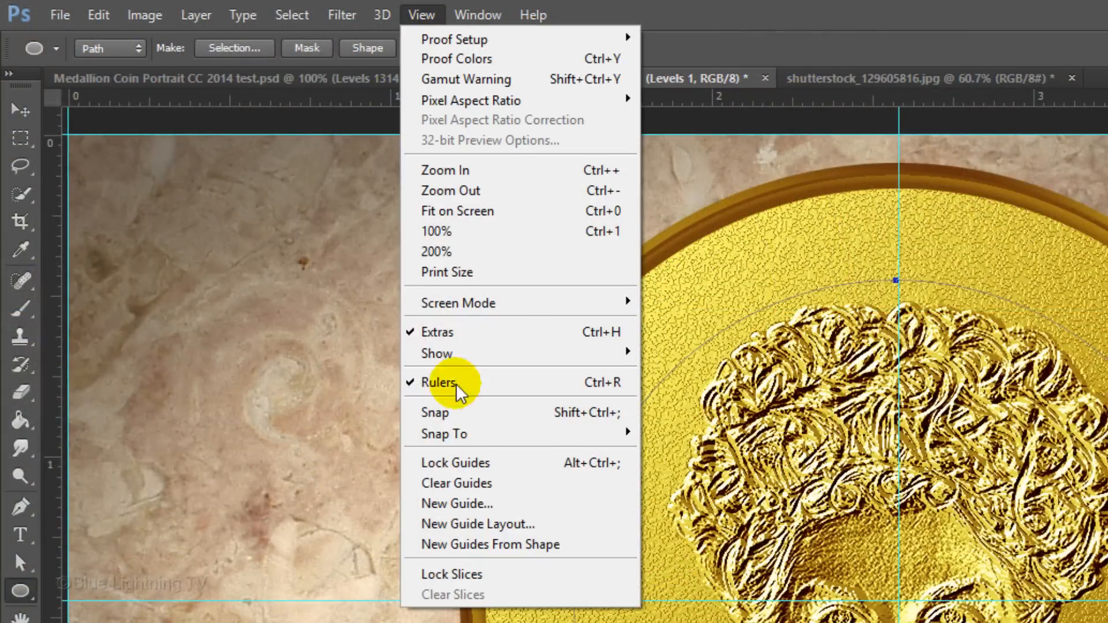
pyautogui.click(439, 382)
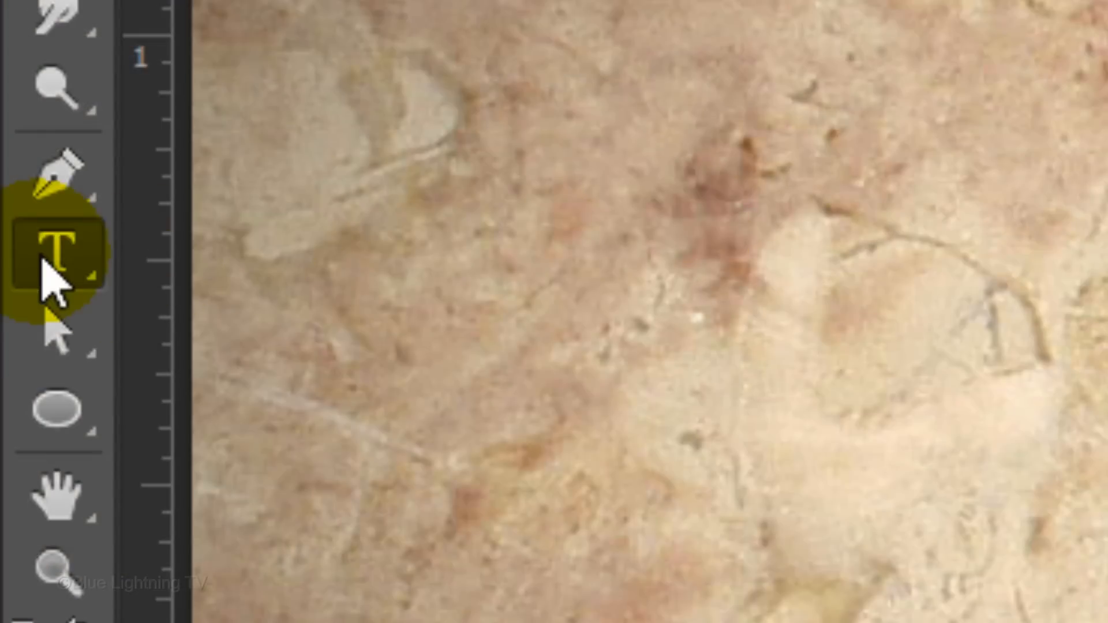
# Step: Set the type size to 18 pt and start text on the circle path
pyautogui.click(58, 252)
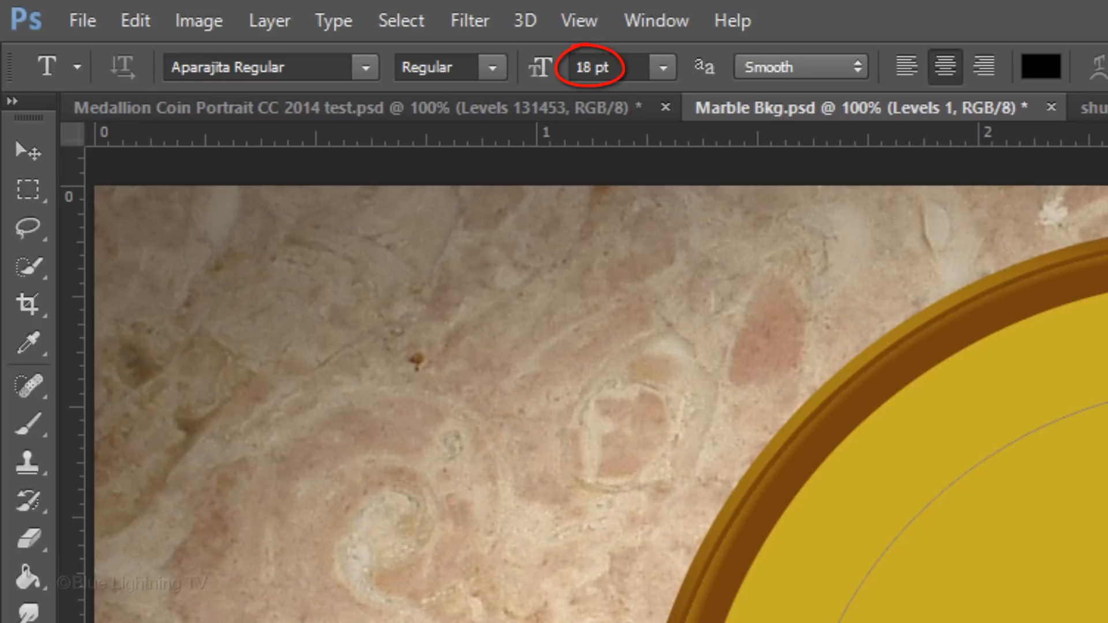
pyautogui.click(592, 67)
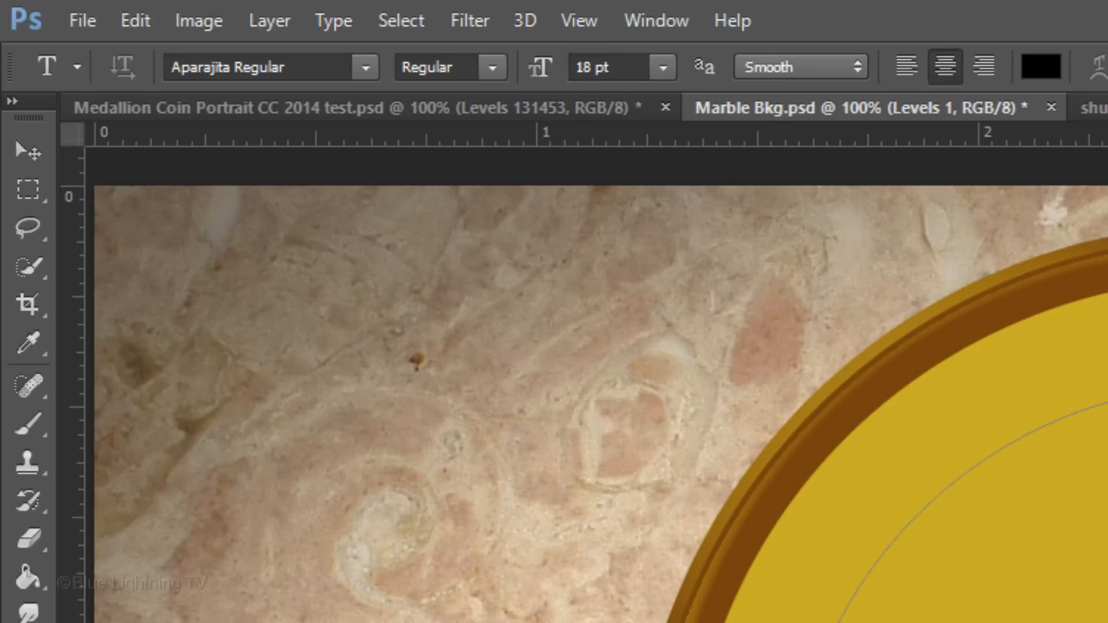
pyautogui.click(946, 67)
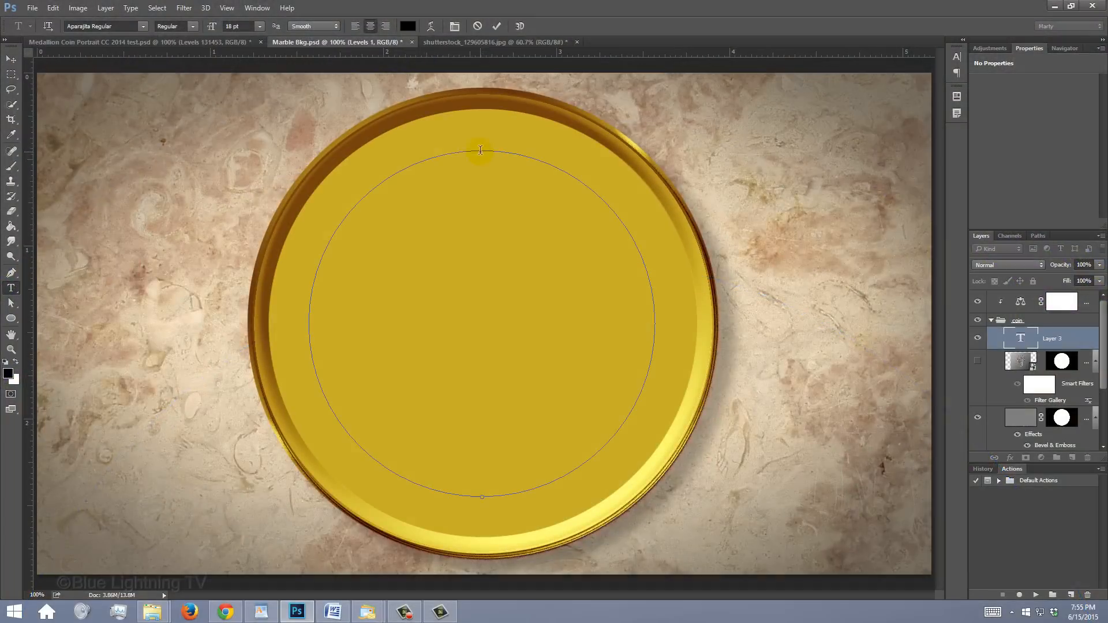
# Step: Type 'QUEEN ELIZABETH I' along the circular path and open the Character panel
pyautogui.write('QUEEN ELIZAB')
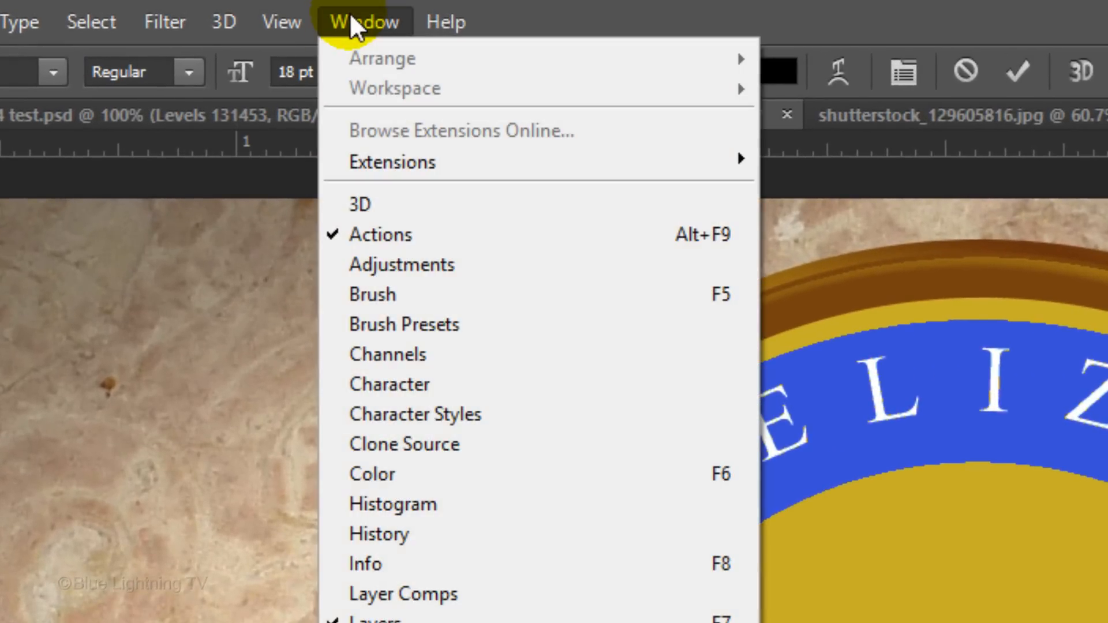
pyautogui.moveTo(390, 384)
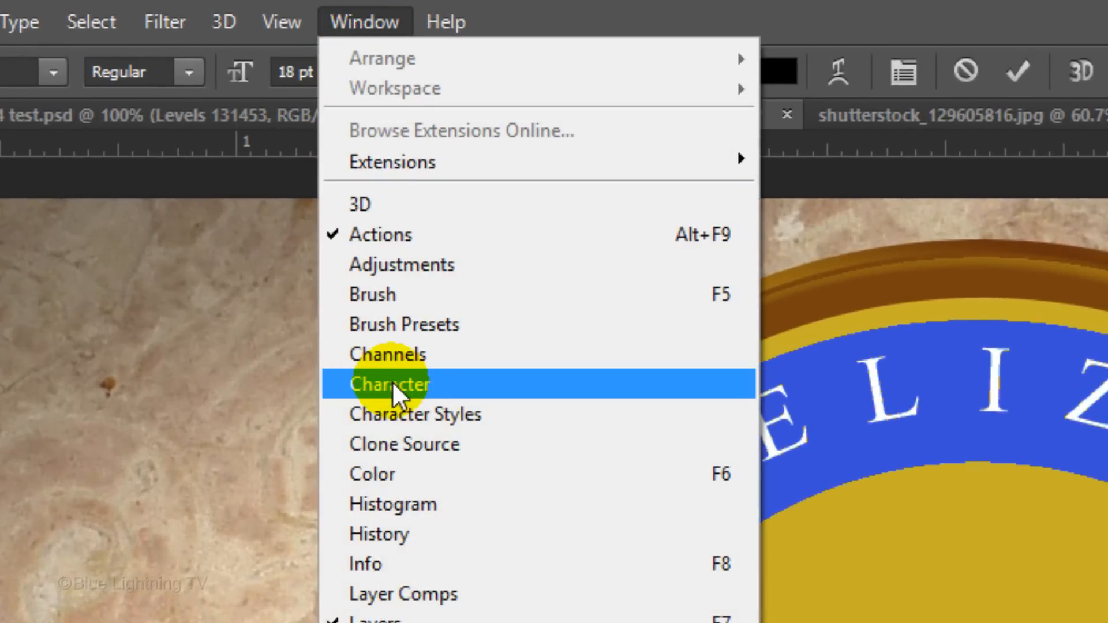
pyautogui.click(390, 384)
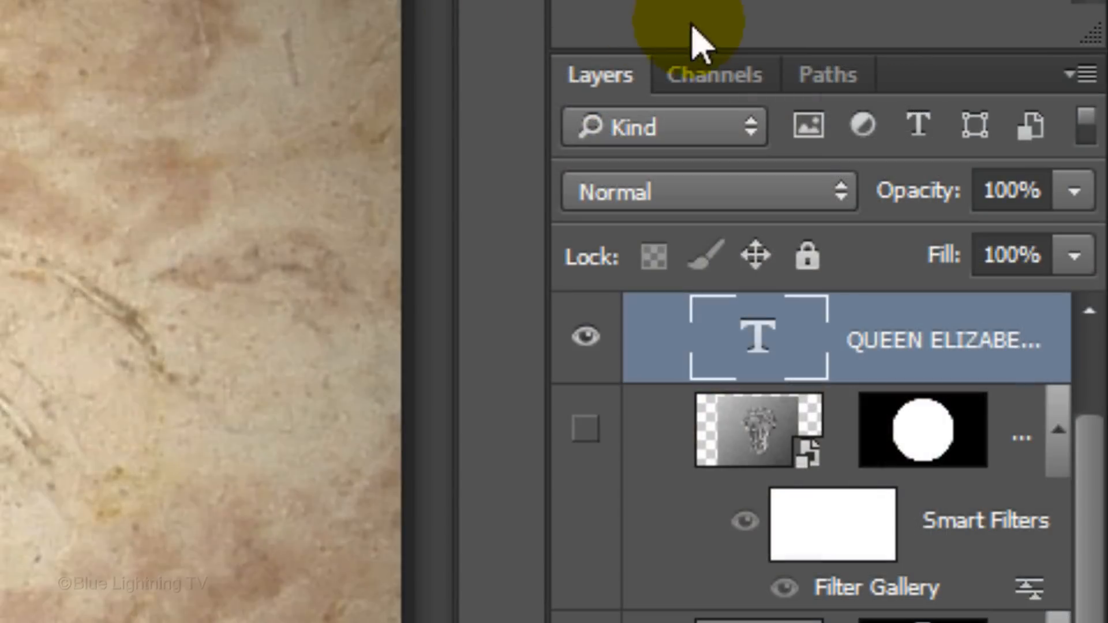
# Step: Reactivate the circular Work Path in the Paths panel, then return to Layers
pyautogui.click(826, 74)
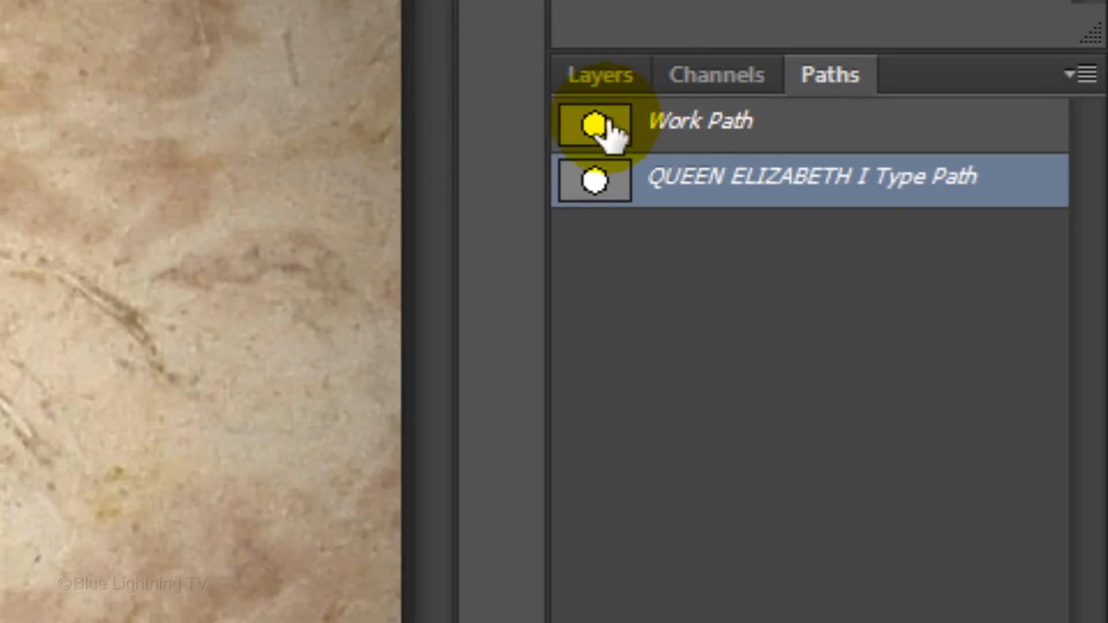
pyautogui.click(593, 123)
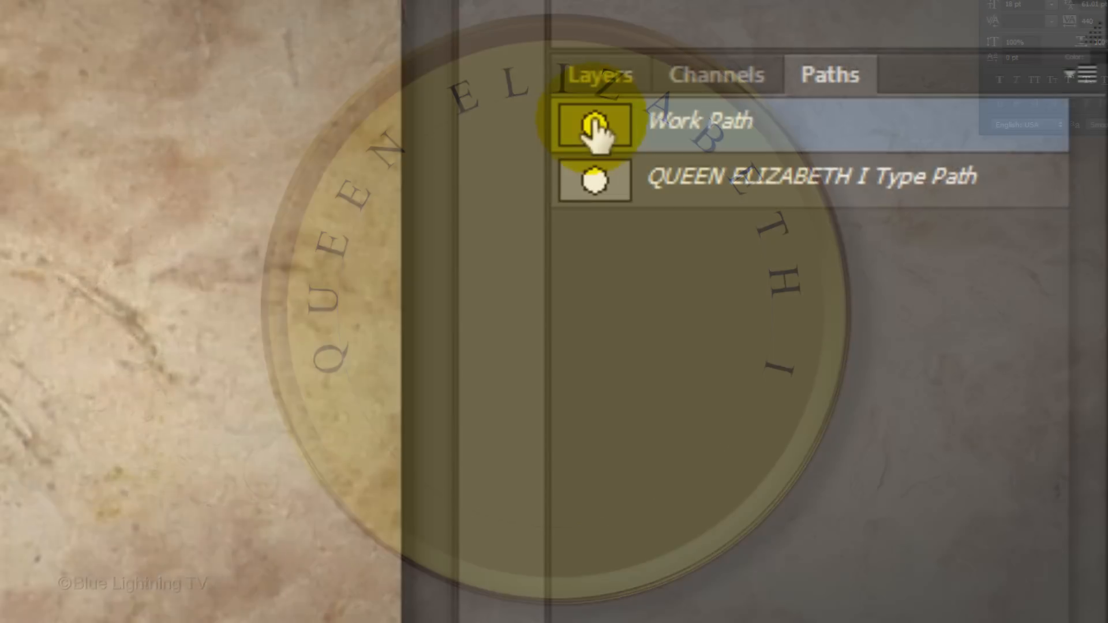
pyautogui.click(599, 74)
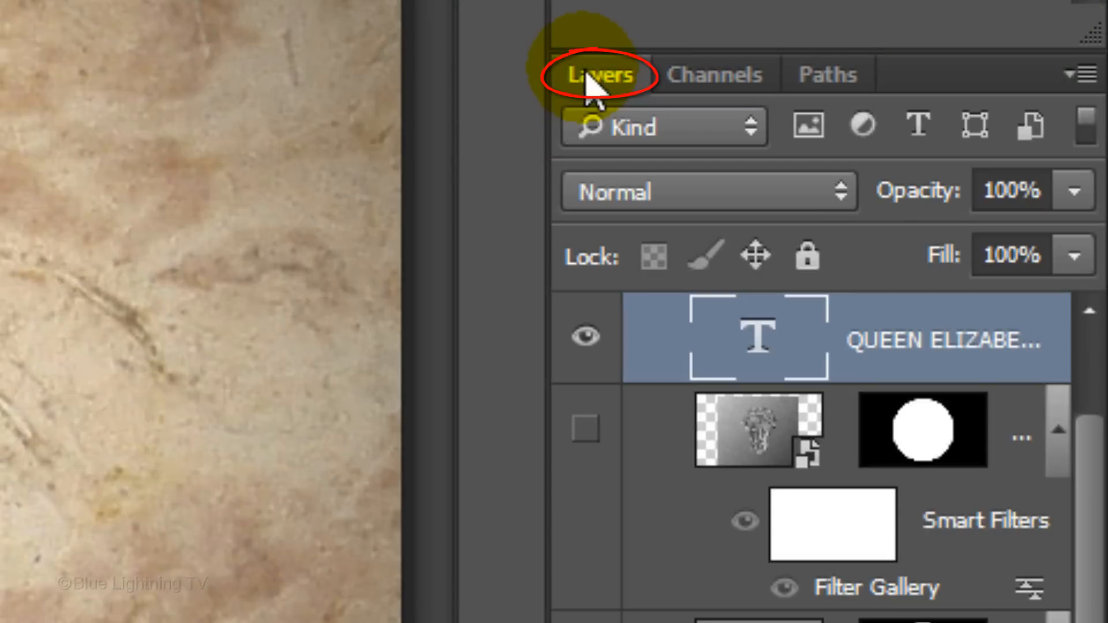
pyautogui.click(60, 212)
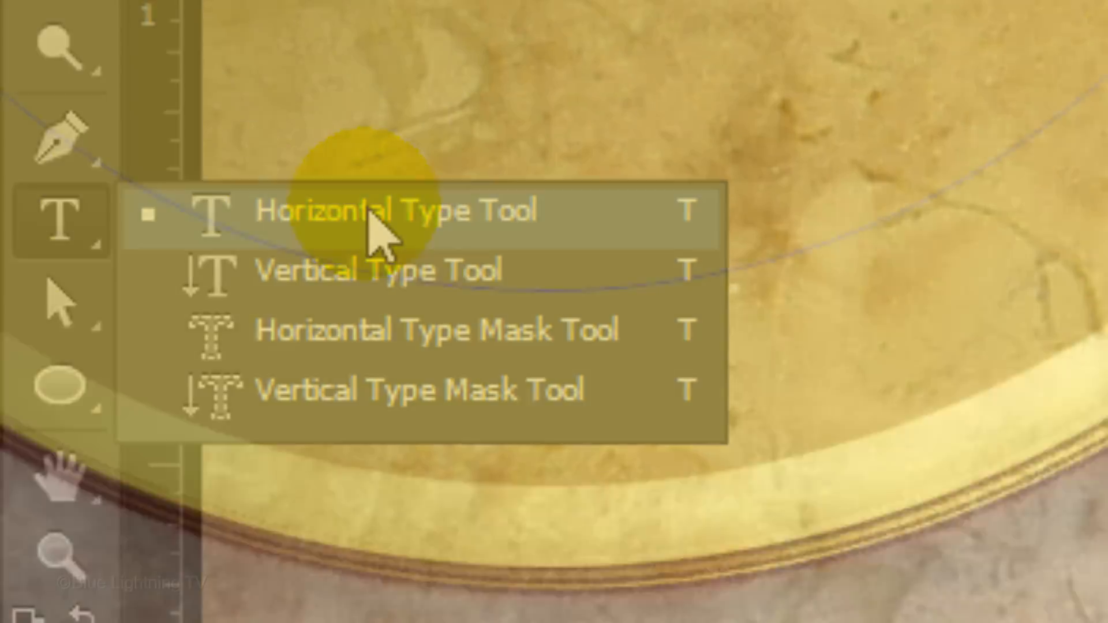
# Step: Start horizontal text on the bottom of the circle path for the dates 1558 1603
pyautogui.click(403, 211)
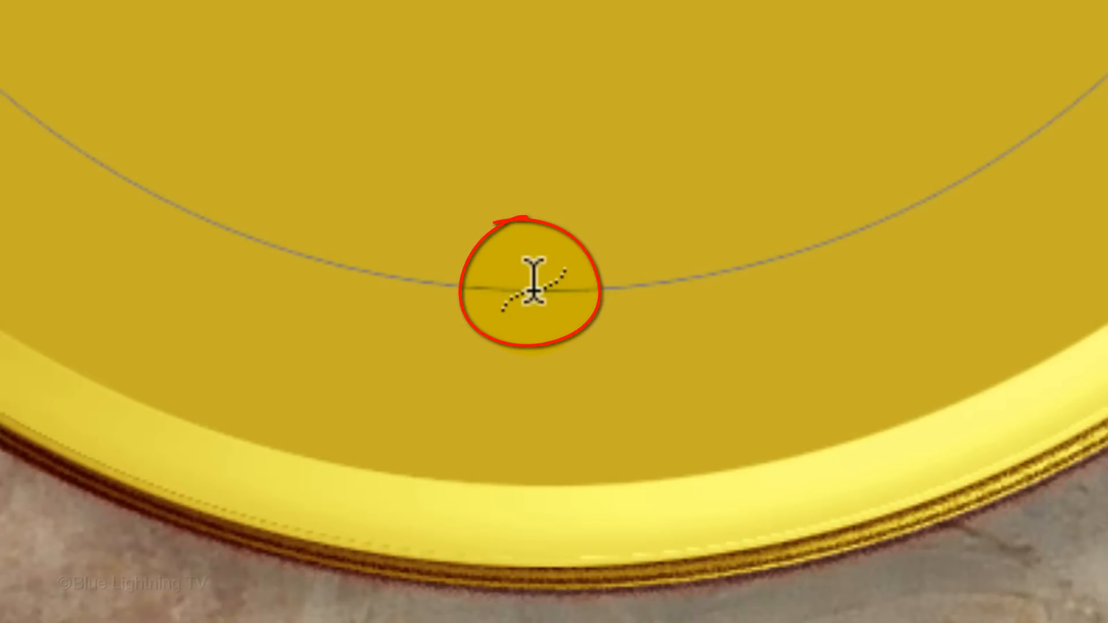
pyautogui.click(544, 289)
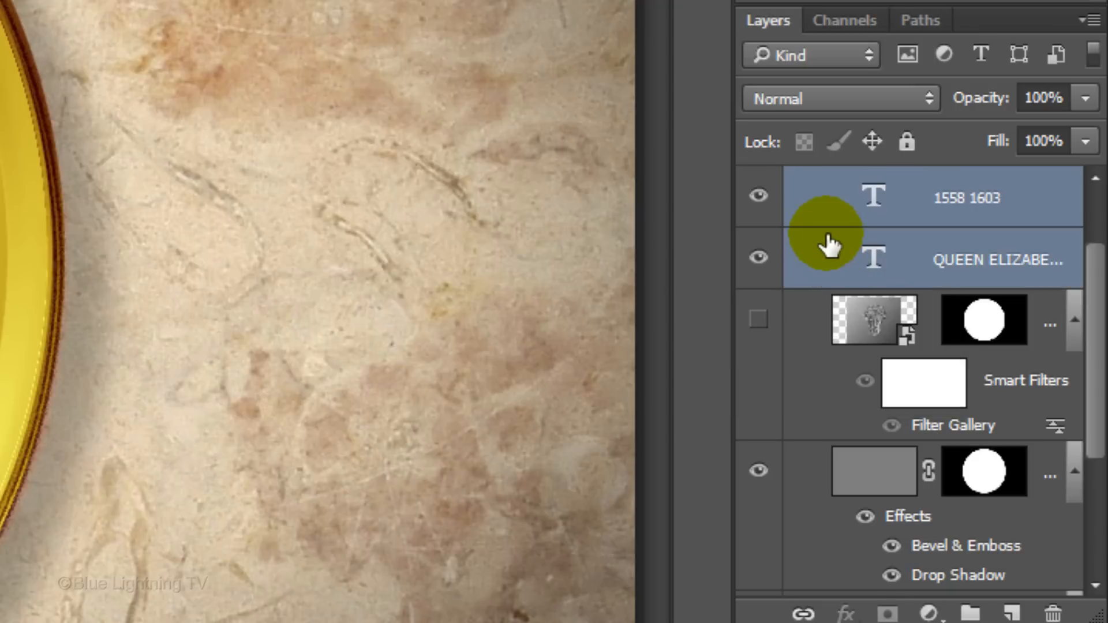
# Step: Group the QUEEN ELIZABETH I and 1558 1603 layers into a Text group
pyautogui.press('ctrl+g')
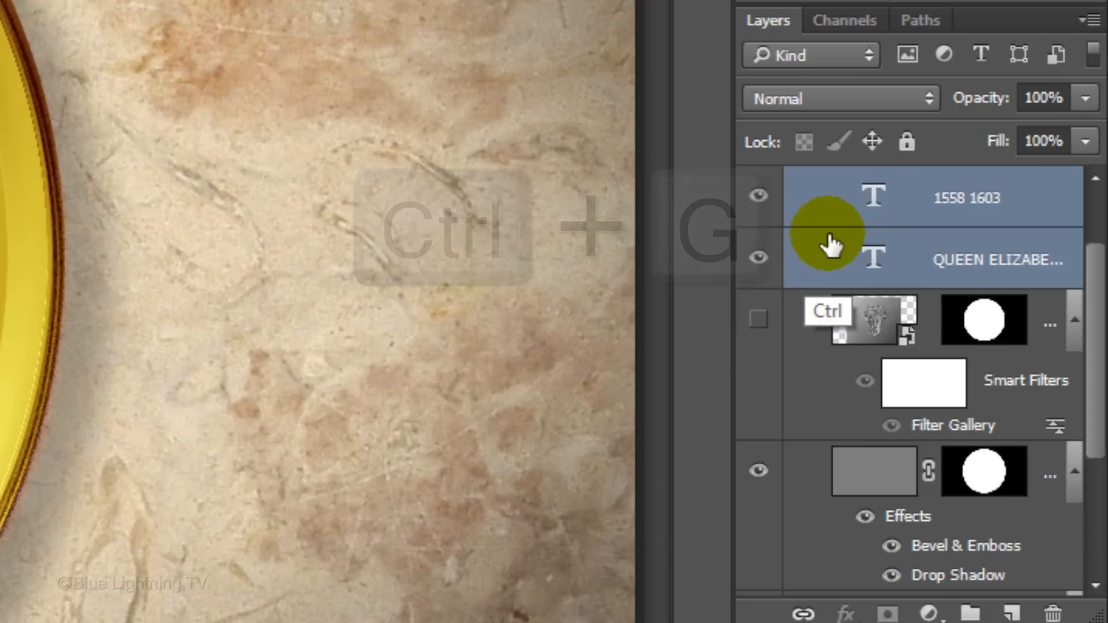
pyautogui.press('ctrl+g')
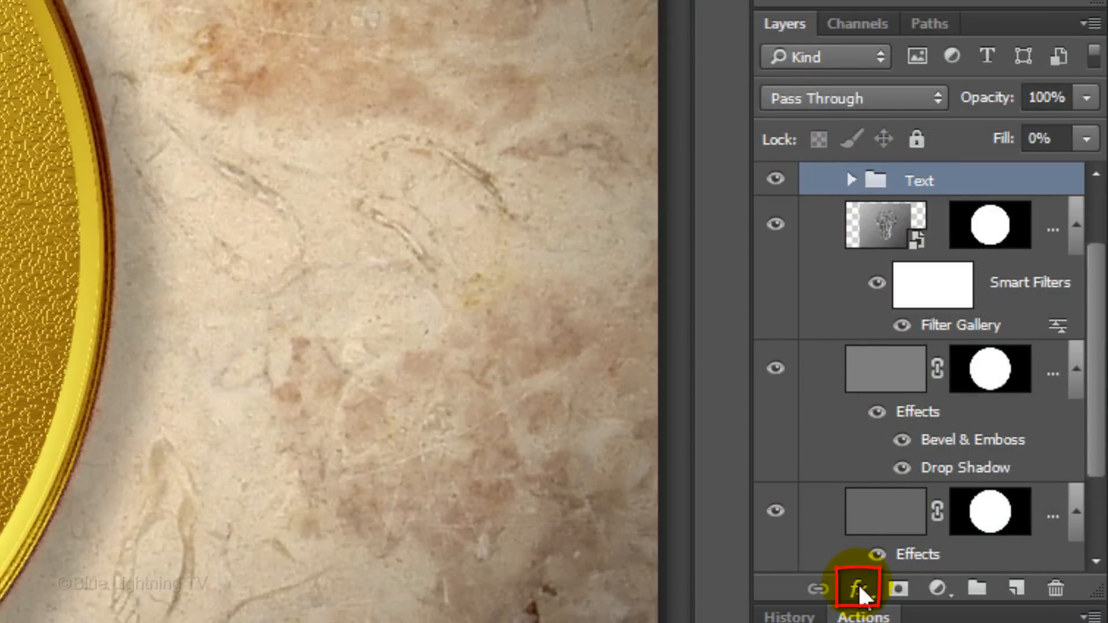
# Step: Apply Chisel Hard Bevel & Emboss plus Drop Shadow to the Text group
pyautogui.click(860, 588)
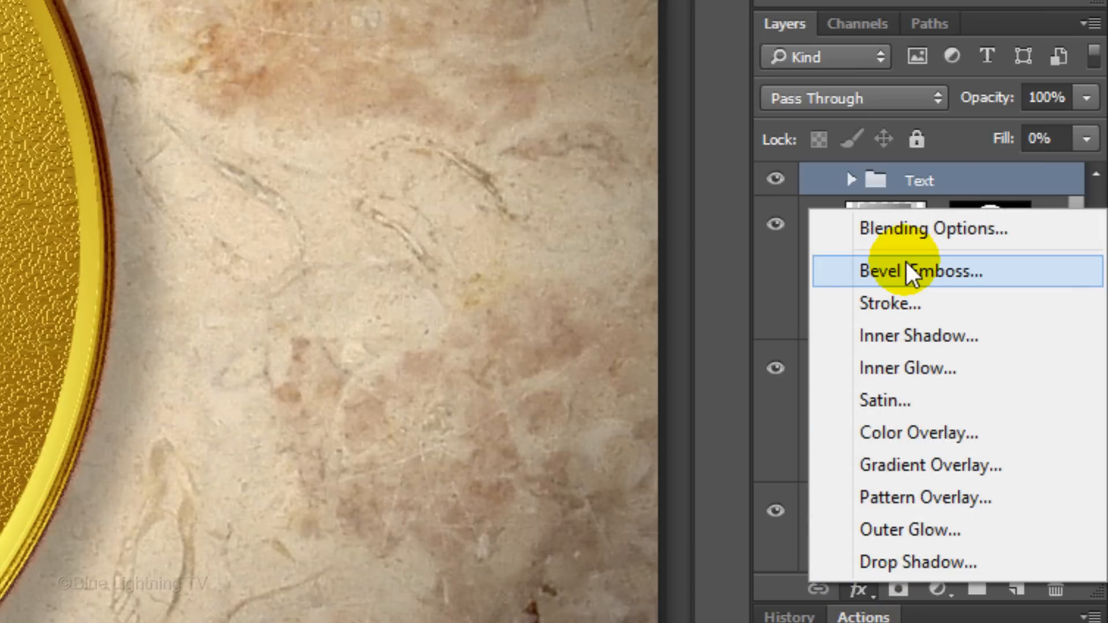
pyautogui.click(919, 271)
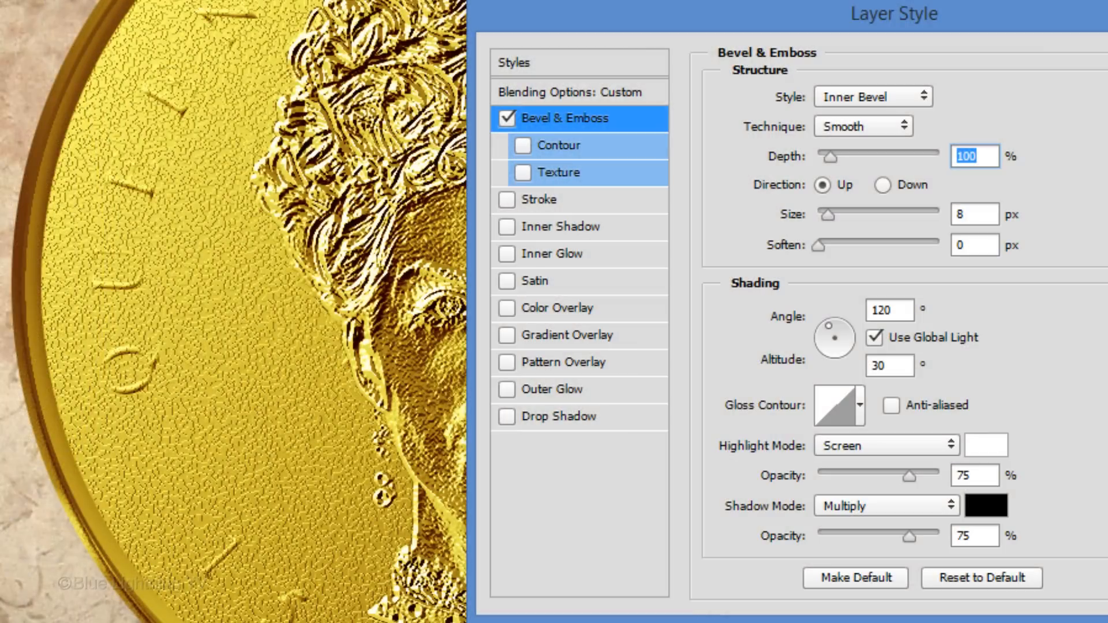
pyautogui.moveTo(928, 140)
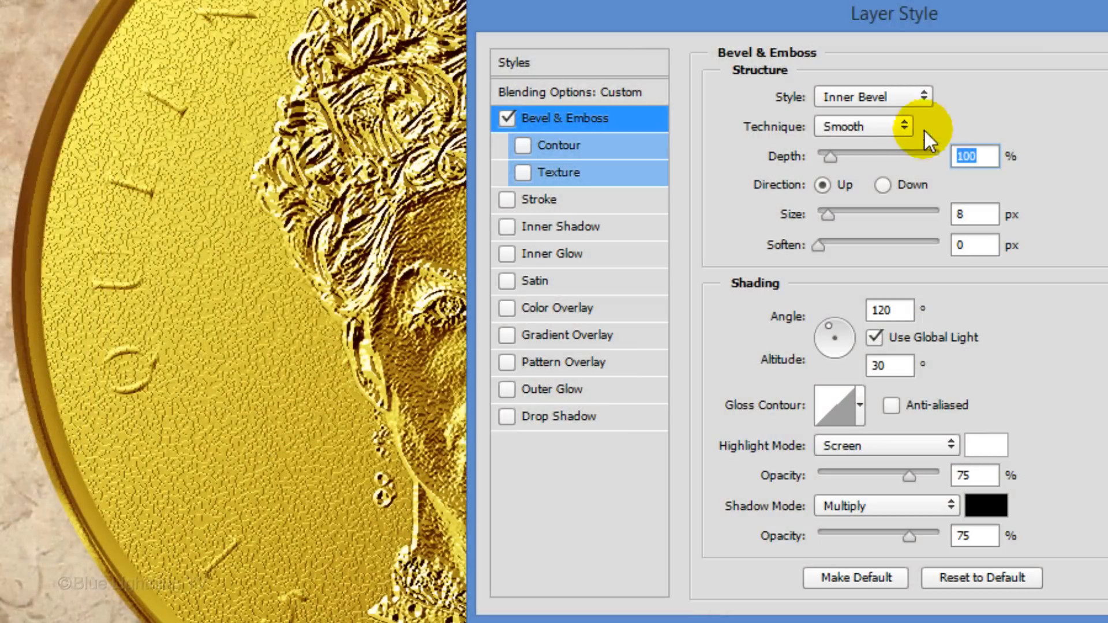
pyautogui.click(863, 126)
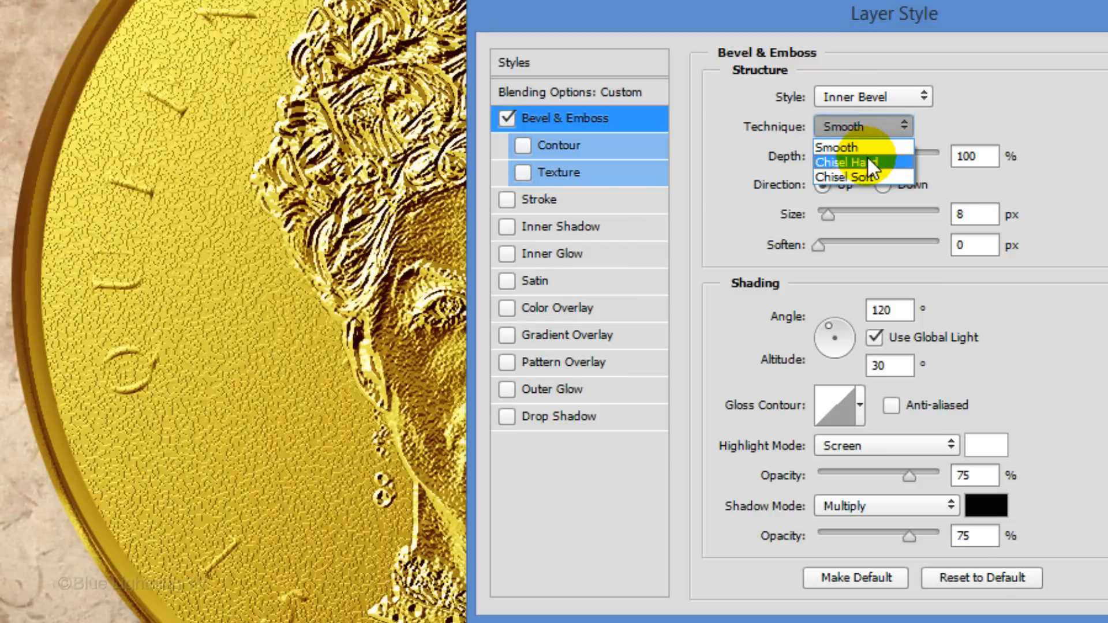
pyautogui.click(855, 163)
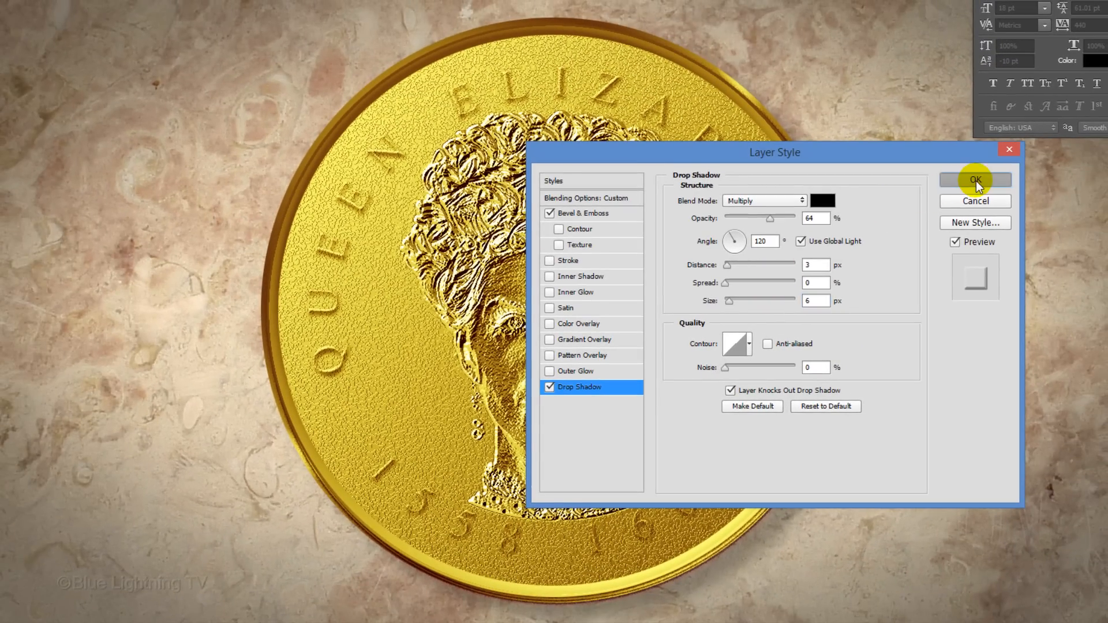
pyautogui.click(974, 180)
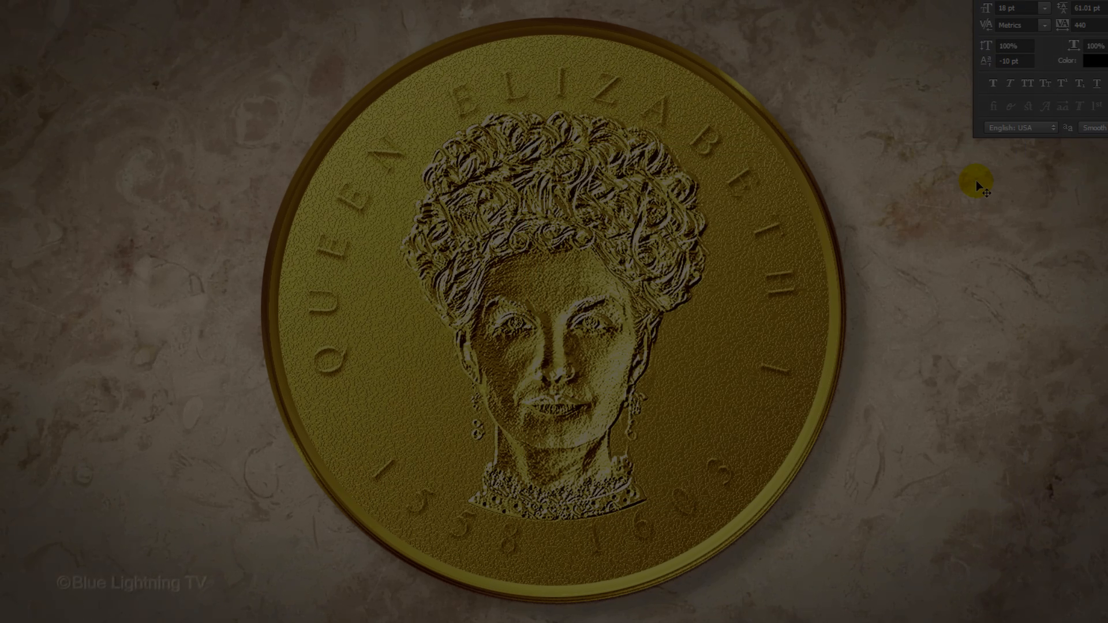